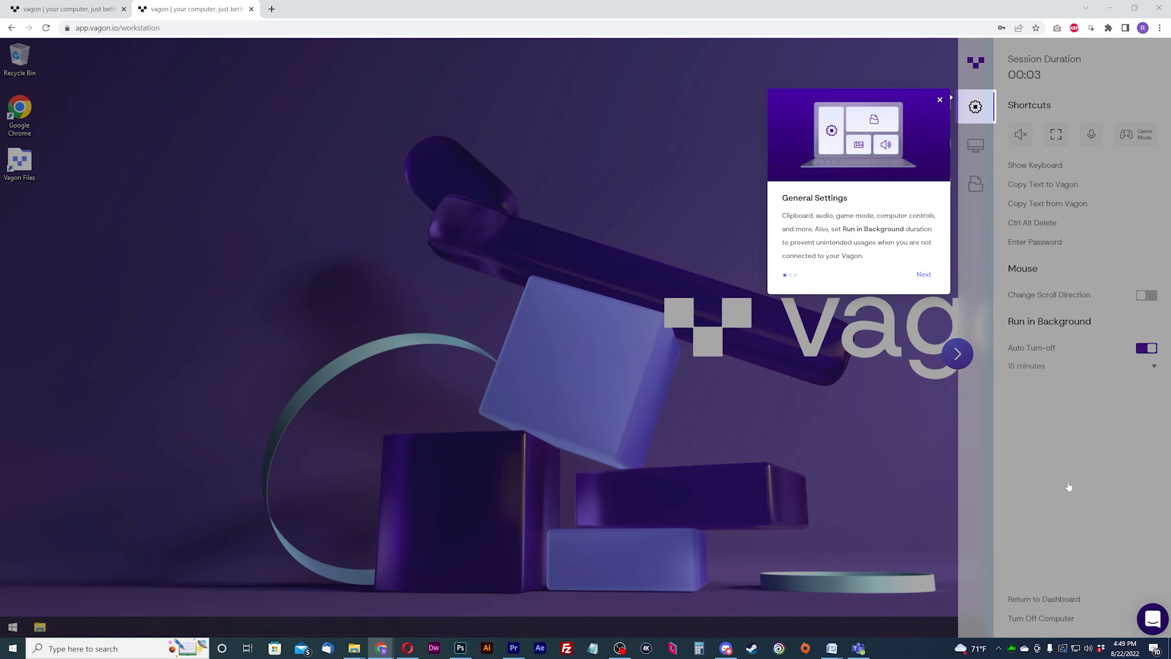
Browse Vagon's Display and Files settings, then set background auto turn-off to 6 hours.
{"action": "left_click", "coordinate": [924, 274]}
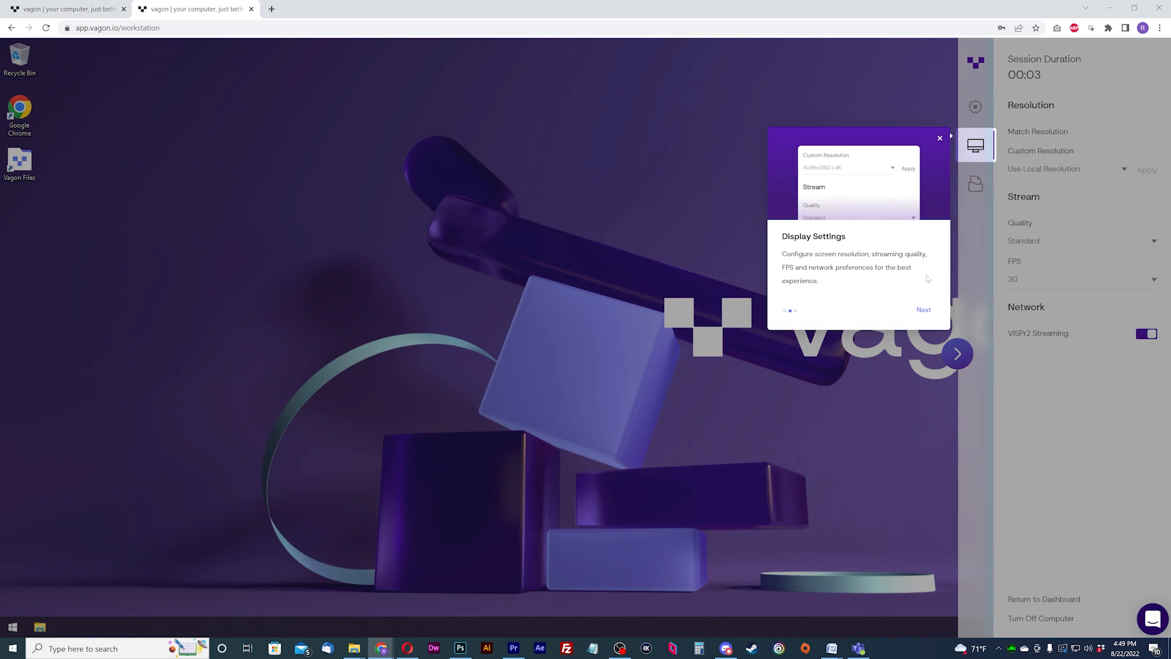
{"action": "left_click", "coordinate": [975, 184]}
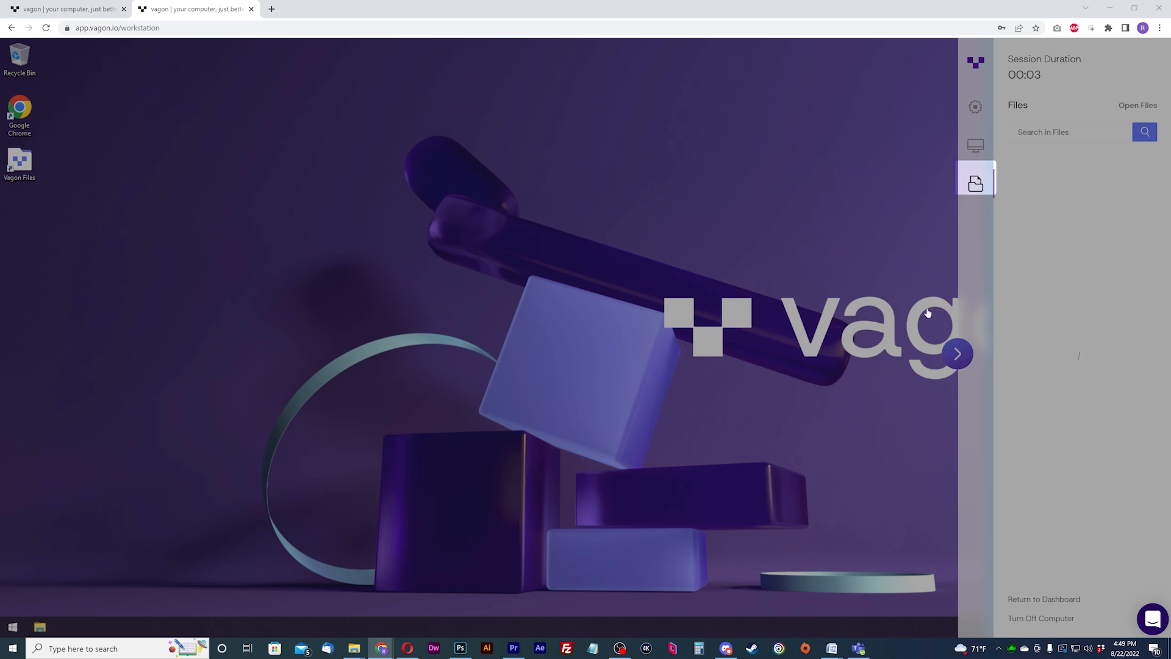
{"action": "left_click", "coordinate": [975, 183]}
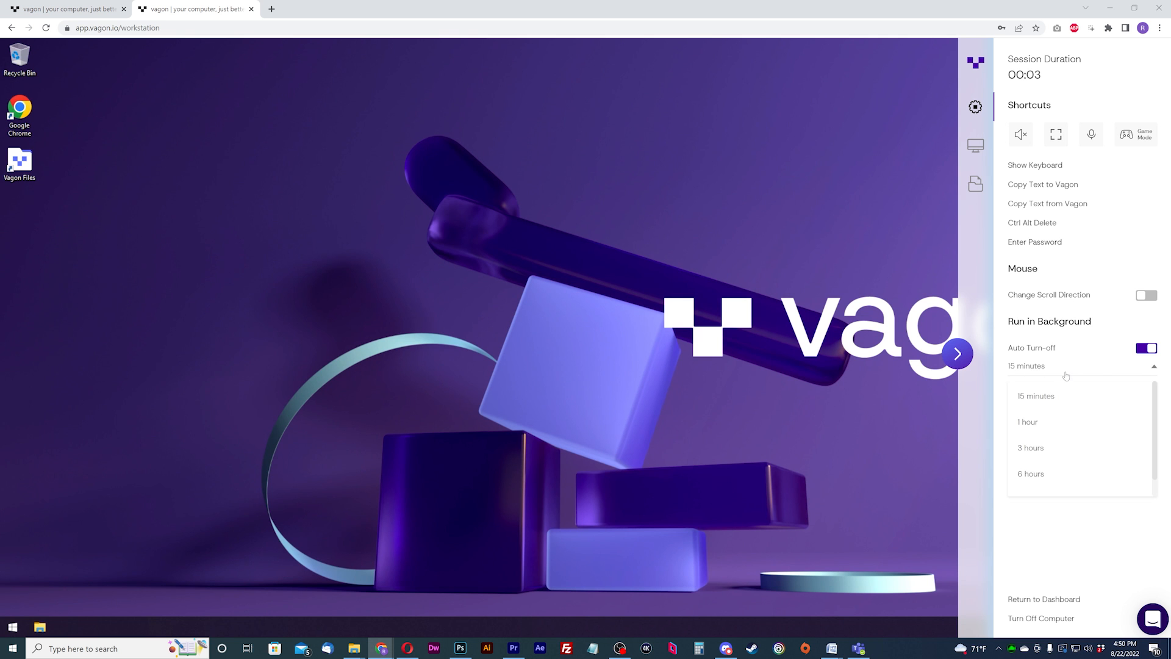
{"action": "scroll", "scroll_direction": "down", "scroll_amount": 3}
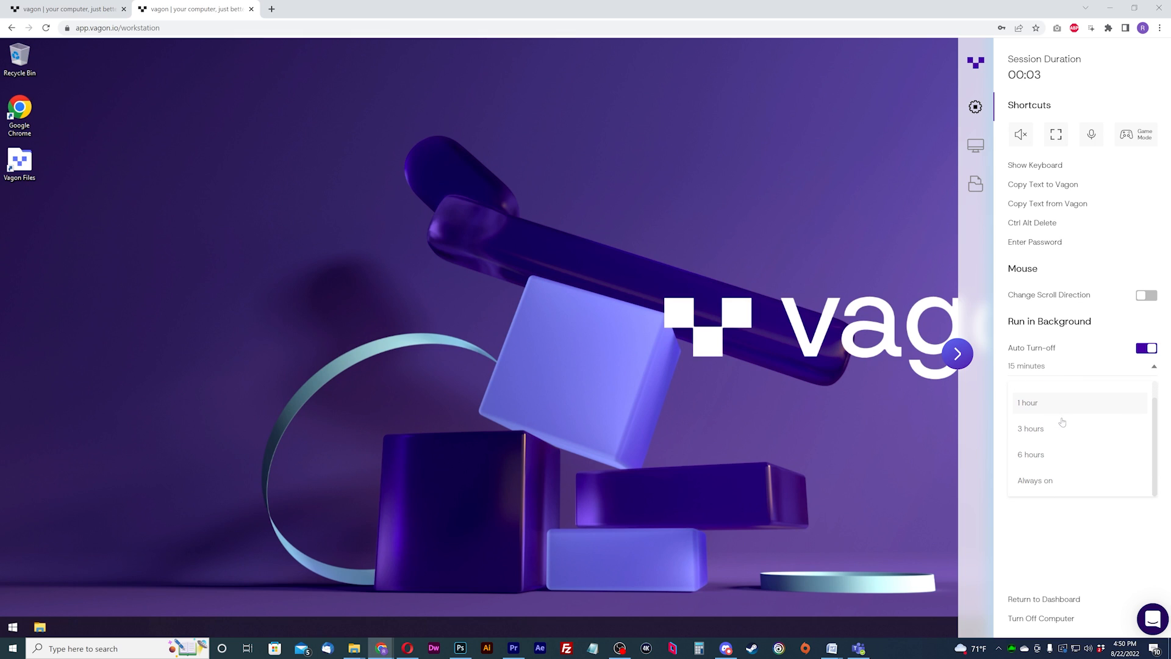
{"action": "left_click", "coordinate": [1055, 134]}
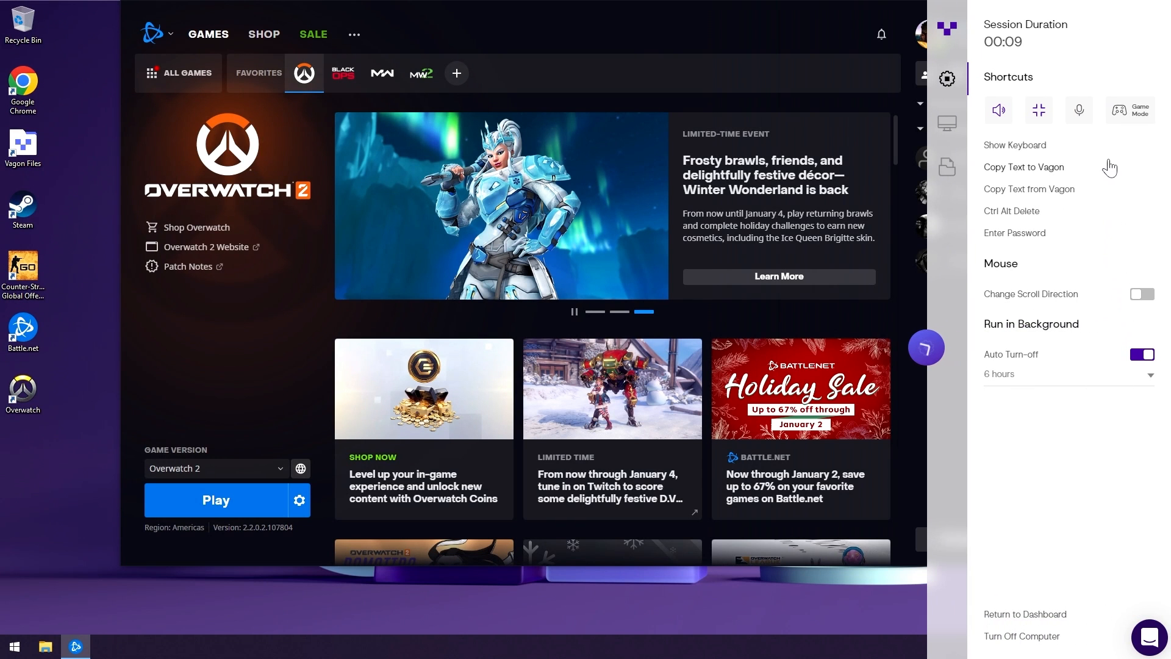
Press Play on Overwatch 2 in the Battle.net launcher.
{"action": "left_click", "coordinate": [216, 499]}
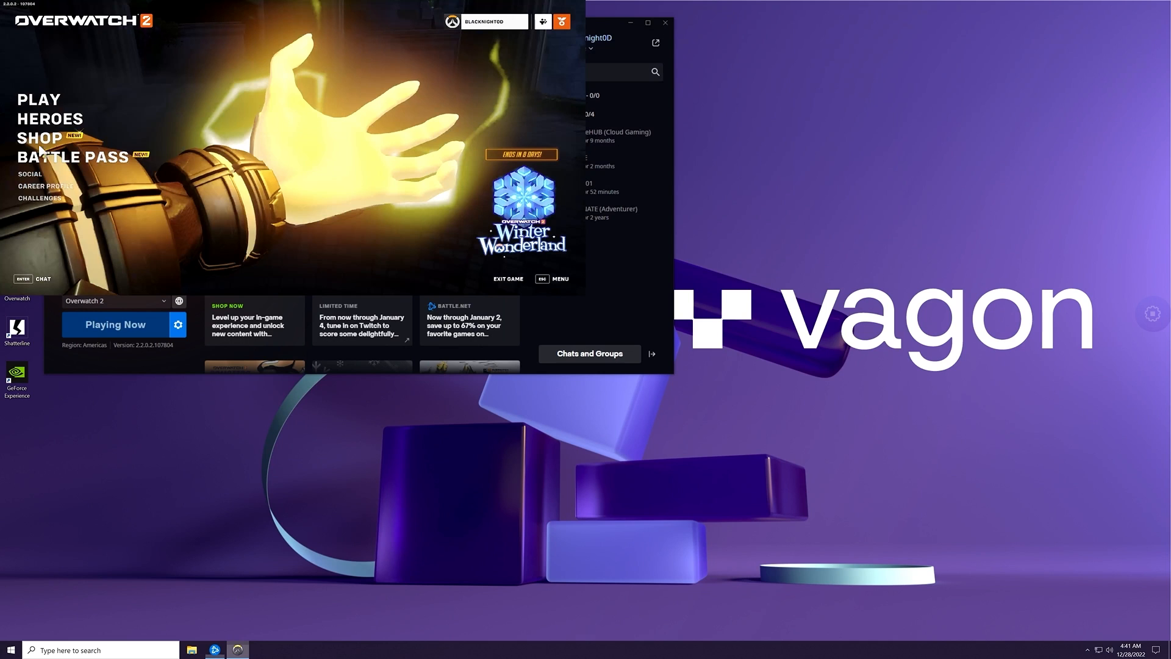
{"action": "mouse_move", "coordinate": [225, 177]}
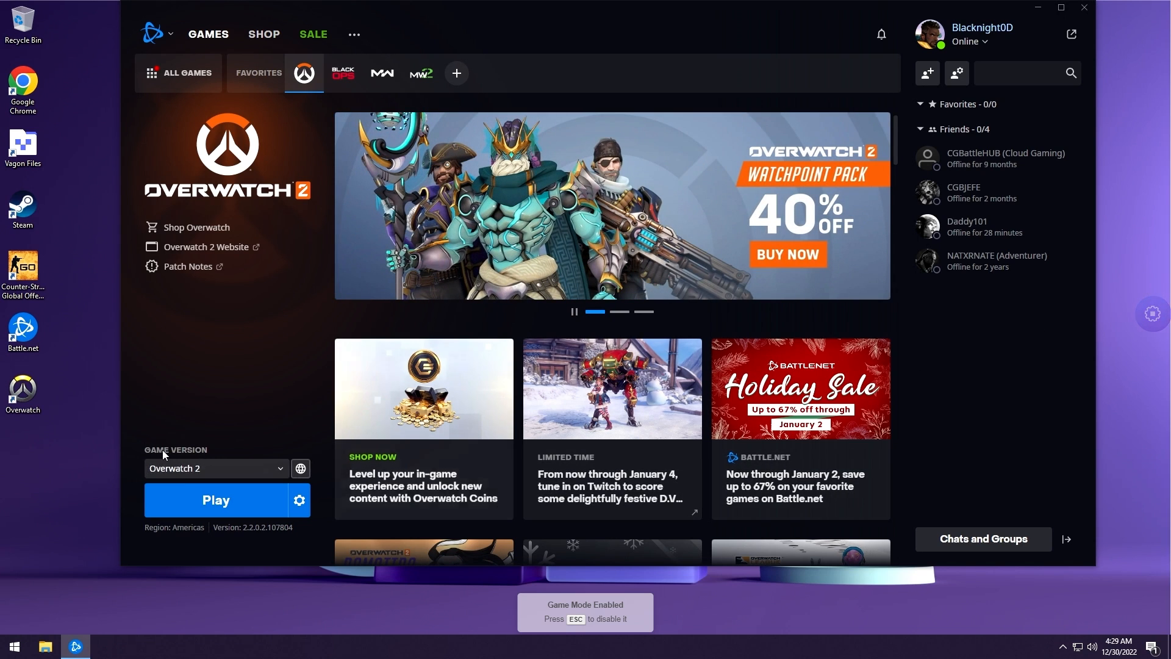
Press the blue Play button on the Overwatch 2 page twice.
{"action": "left_click", "coordinate": [216, 500]}
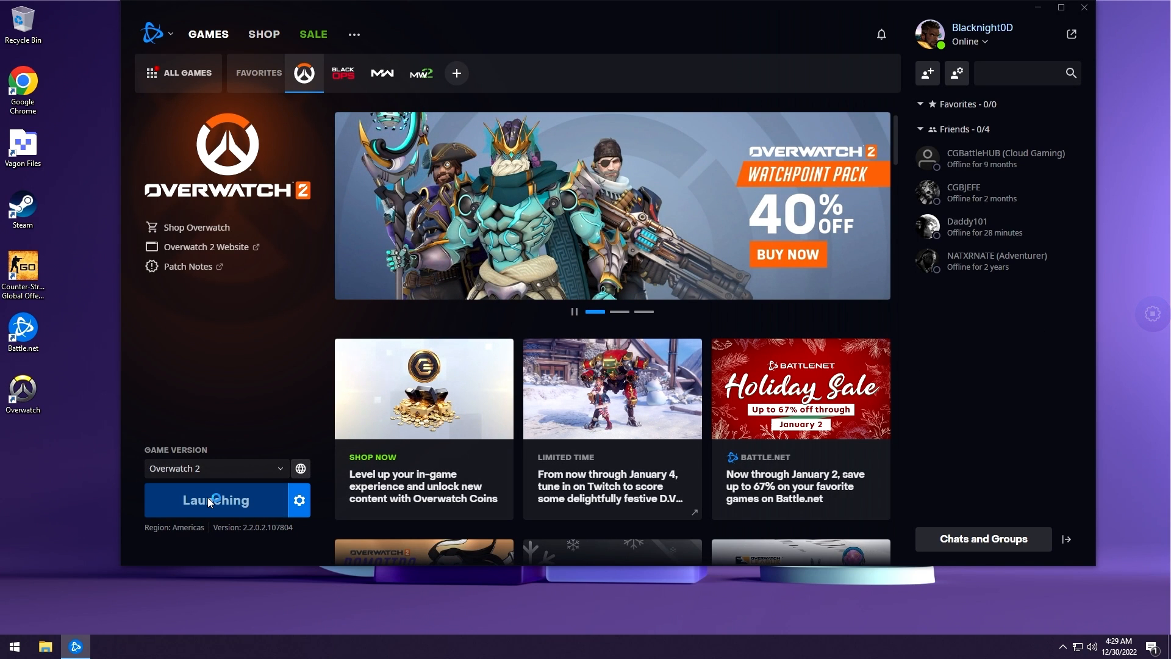
{"action": "left_click", "coordinate": [216, 499]}
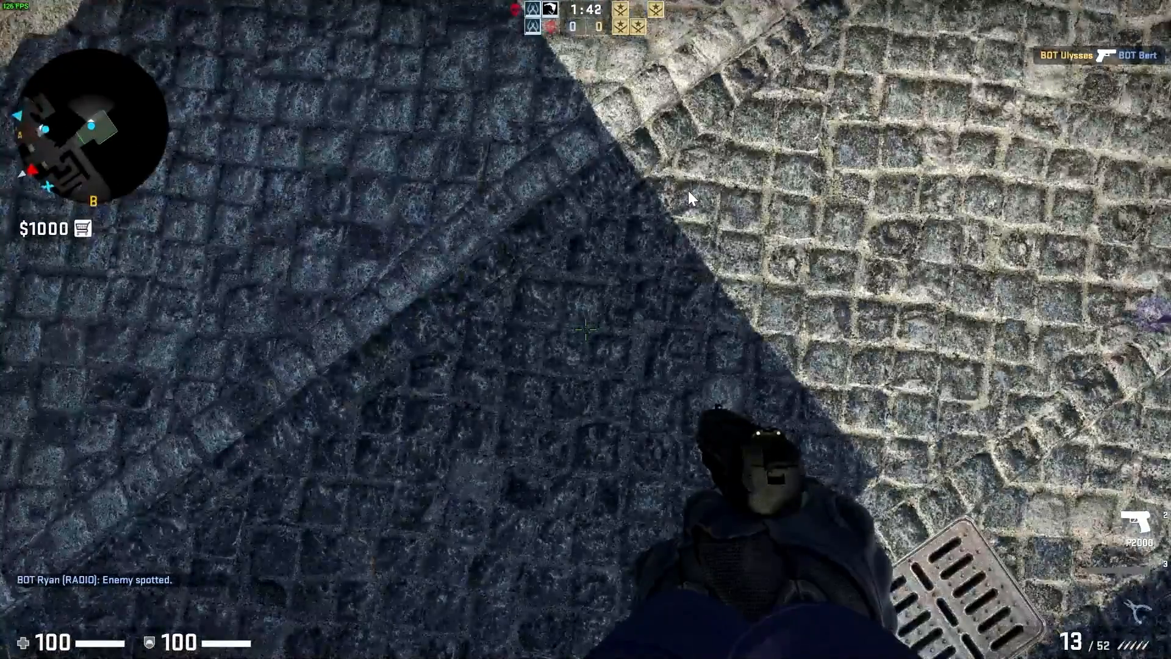
{"action": "mouse_move", "coordinate": [683, 250]}
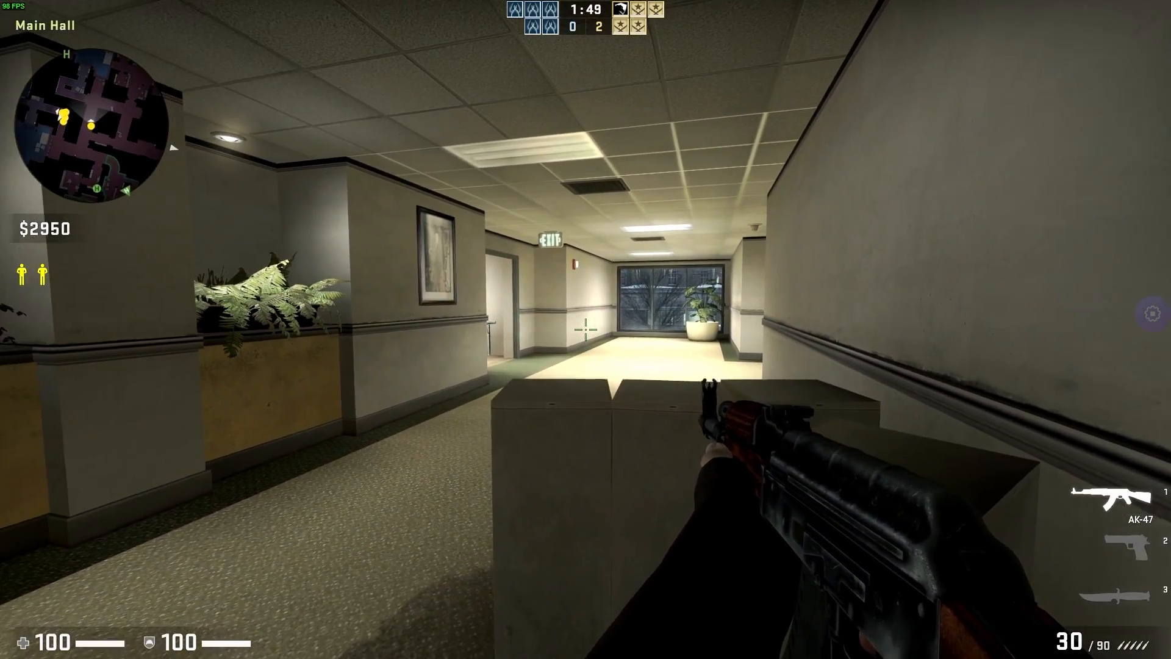
Fire the AK-47 at enemy bots down the Main Hall corridor.
{"action": "left_click", "coordinate": [586, 322]}
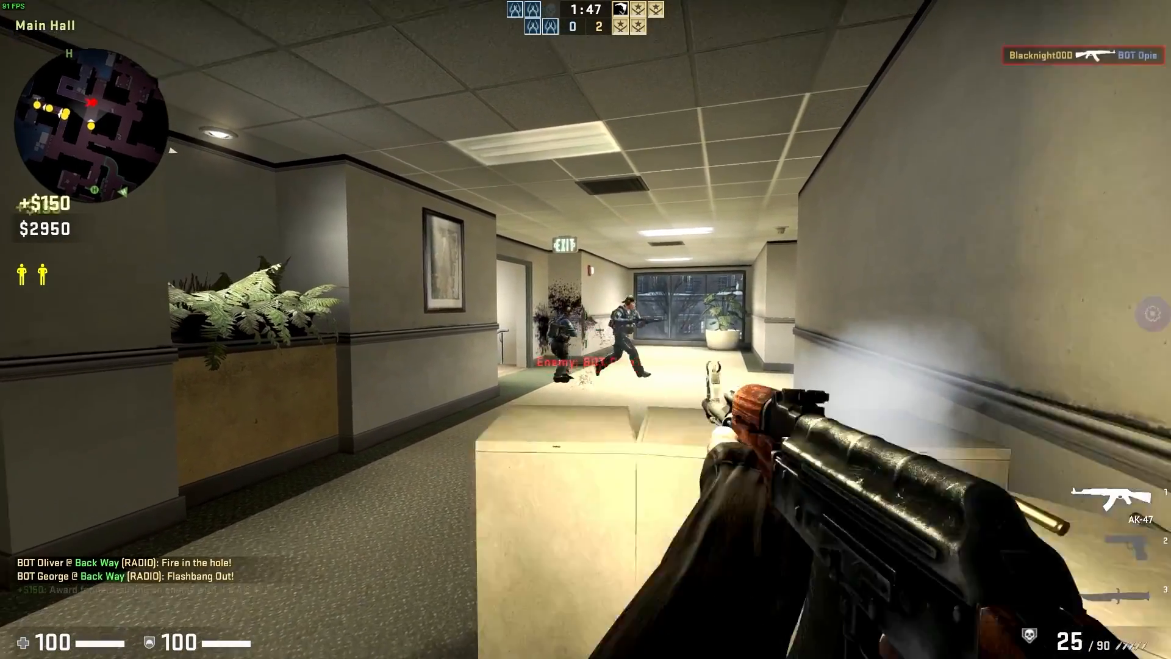
{"action": "left_click", "coordinate": [586, 329]}
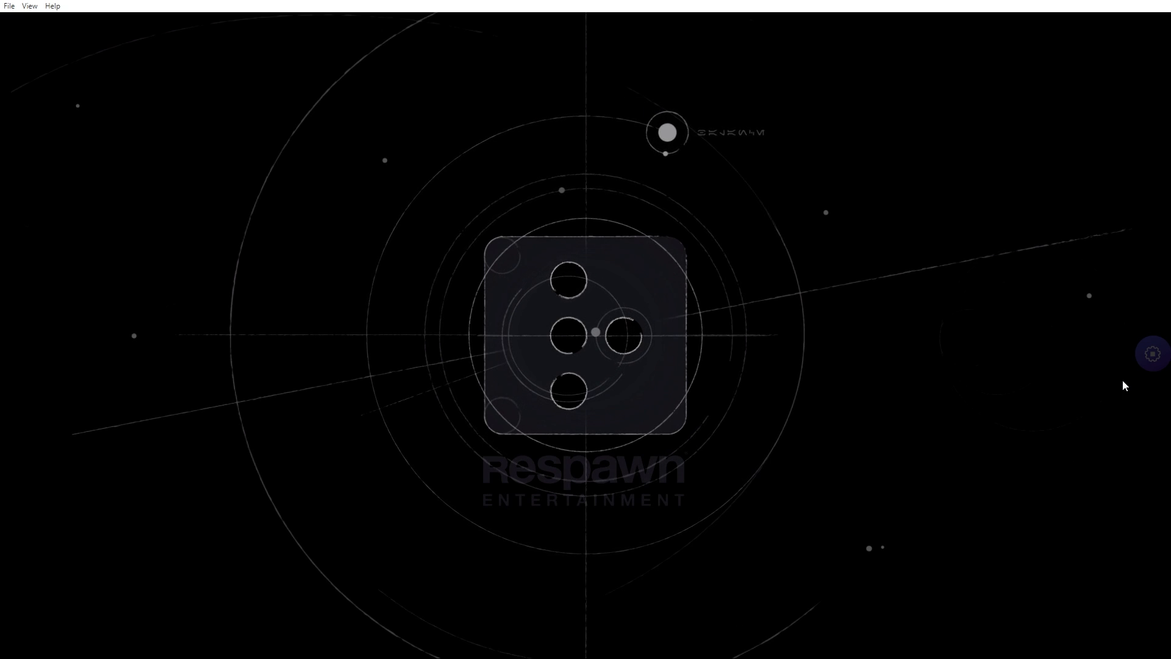
Open the Vagon sidebar over the game and view General and Display settings.
{"action": "left_click", "coordinate": [1152, 353]}
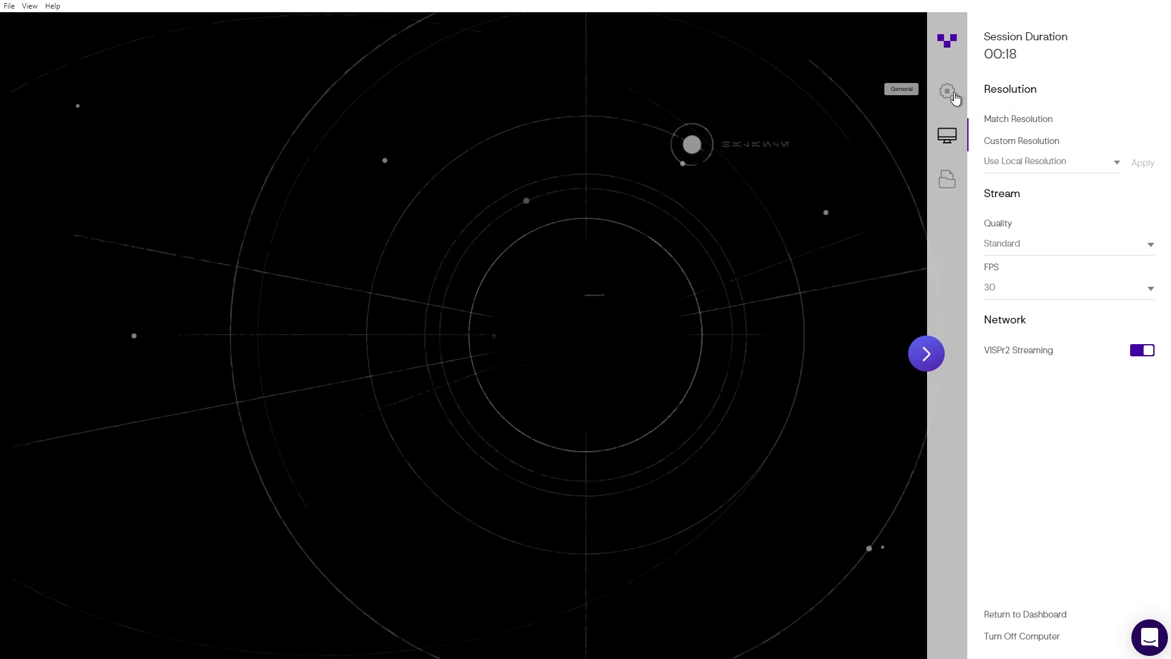
{"action": "left_click", "coordinate": [946, 90]}
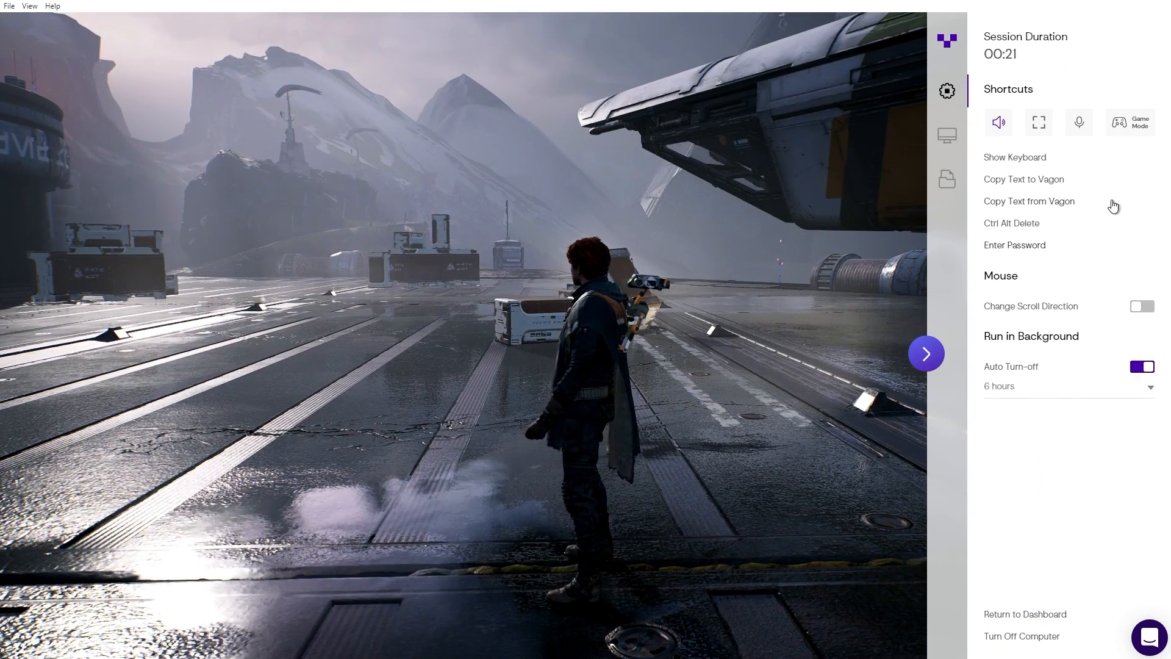
{"action": "mouse_move", "coordinate": [945, 93]}
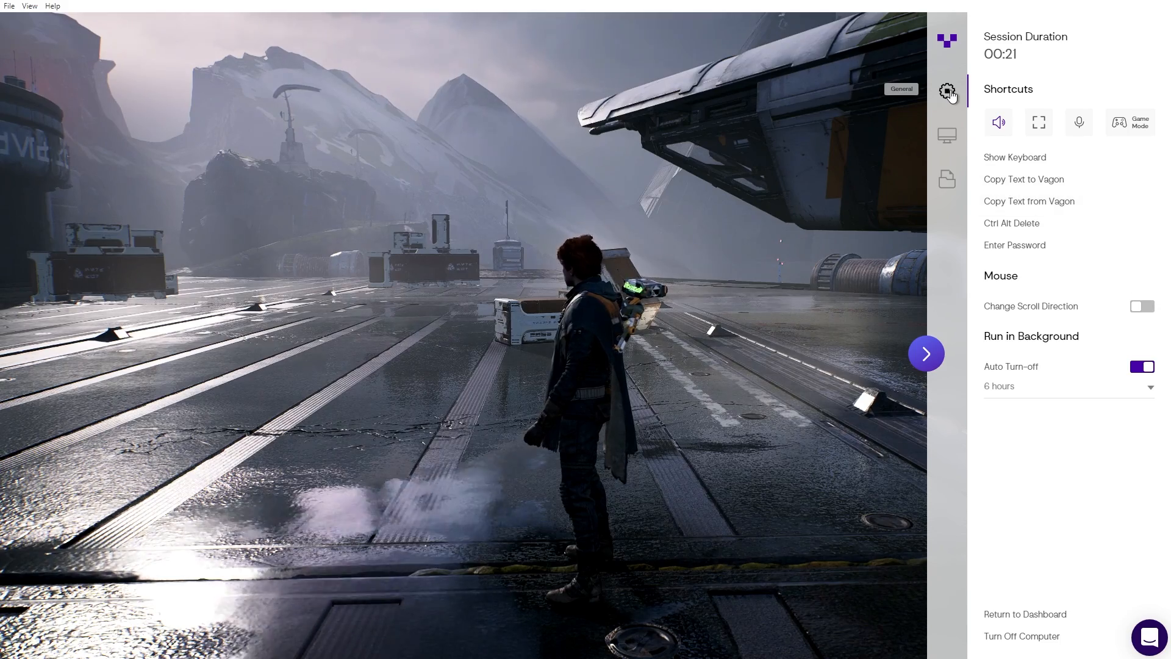
{"action": "left_click", "coordinate": [945, 135]}
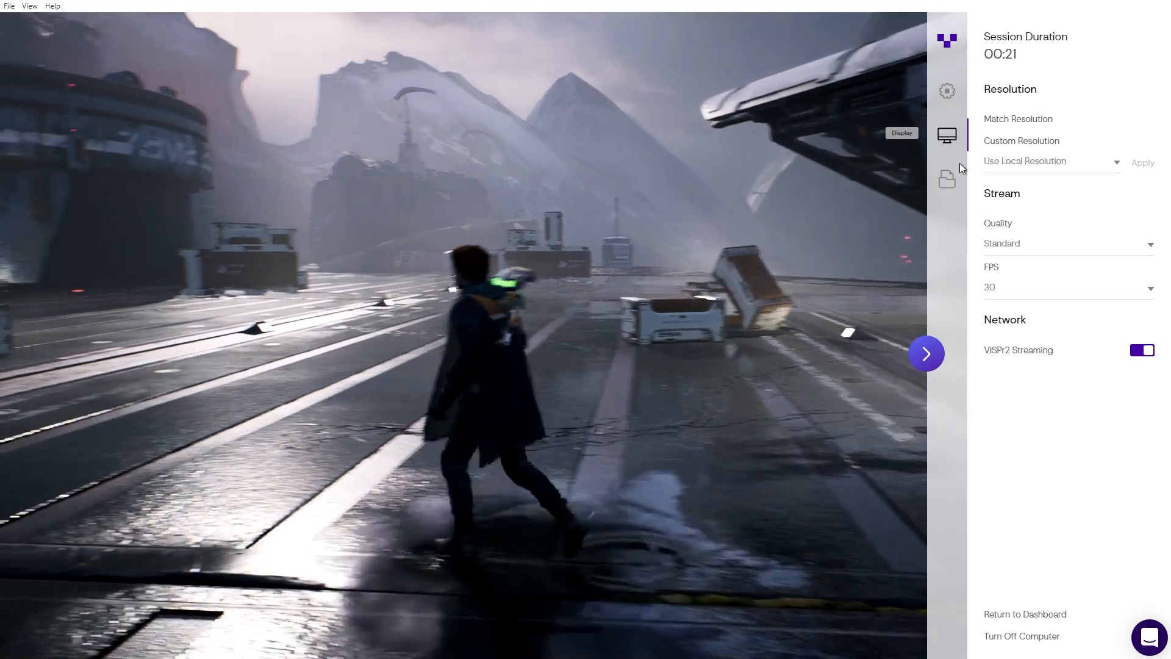
{"action": "left_click", "coordinate": [925, 353]}
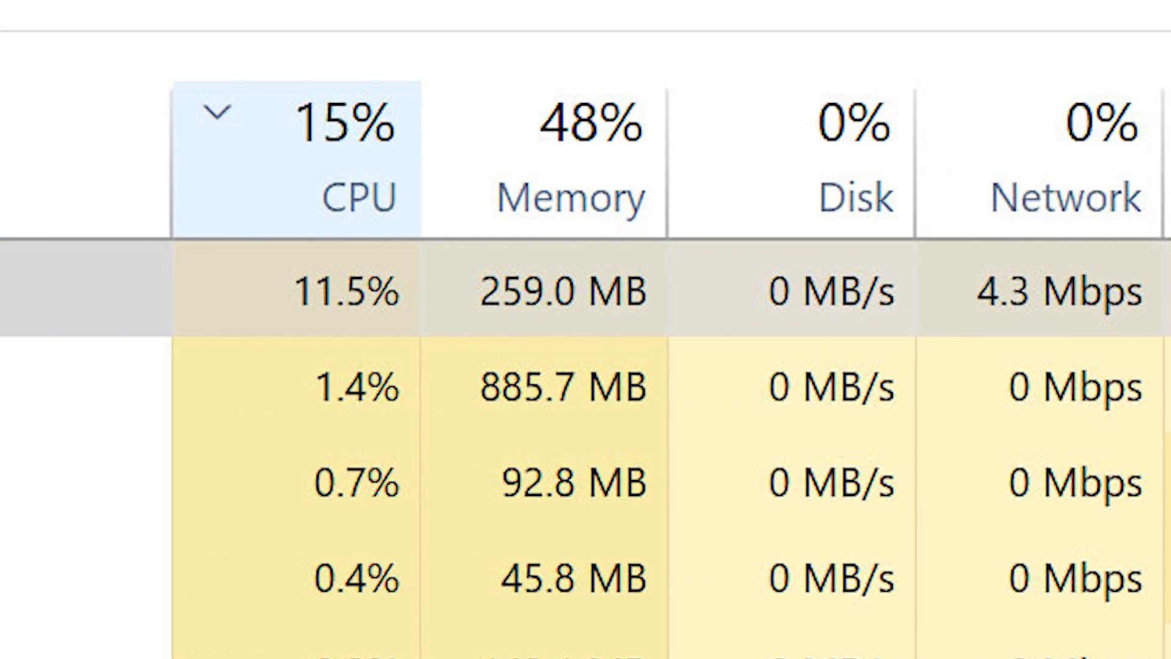
{"action": "scroll", "scroll_direction": "left", "scroll_amount": 3}
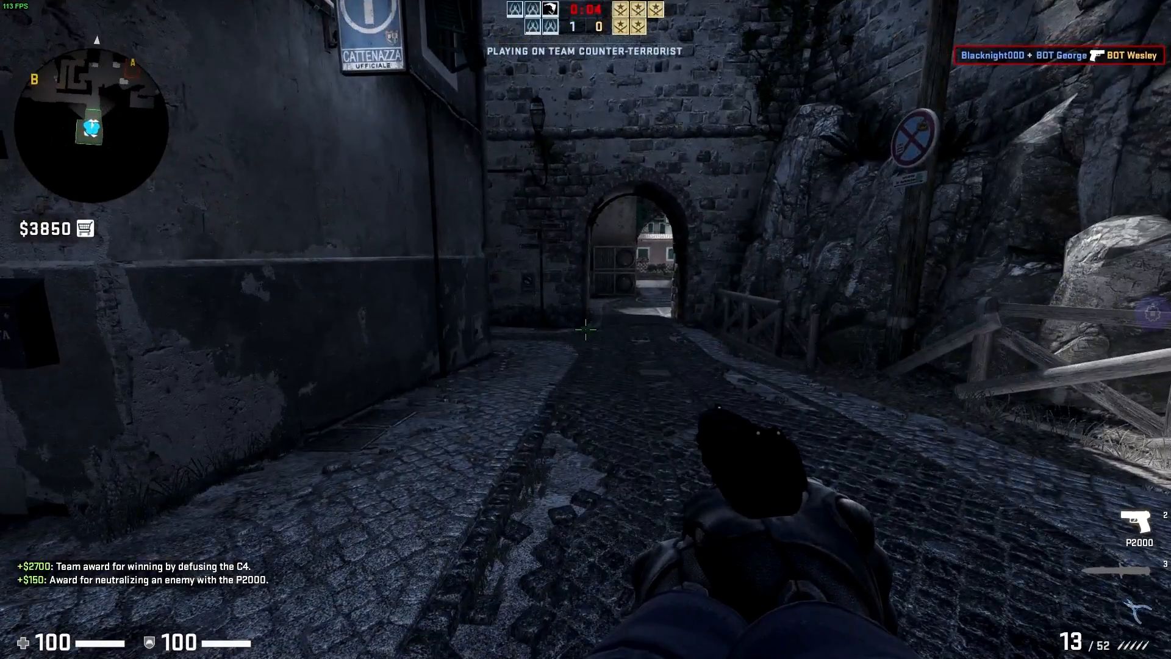
Buy an MP7 from the SMG section of the buy menu.
{"action": "key", "text": "b"}
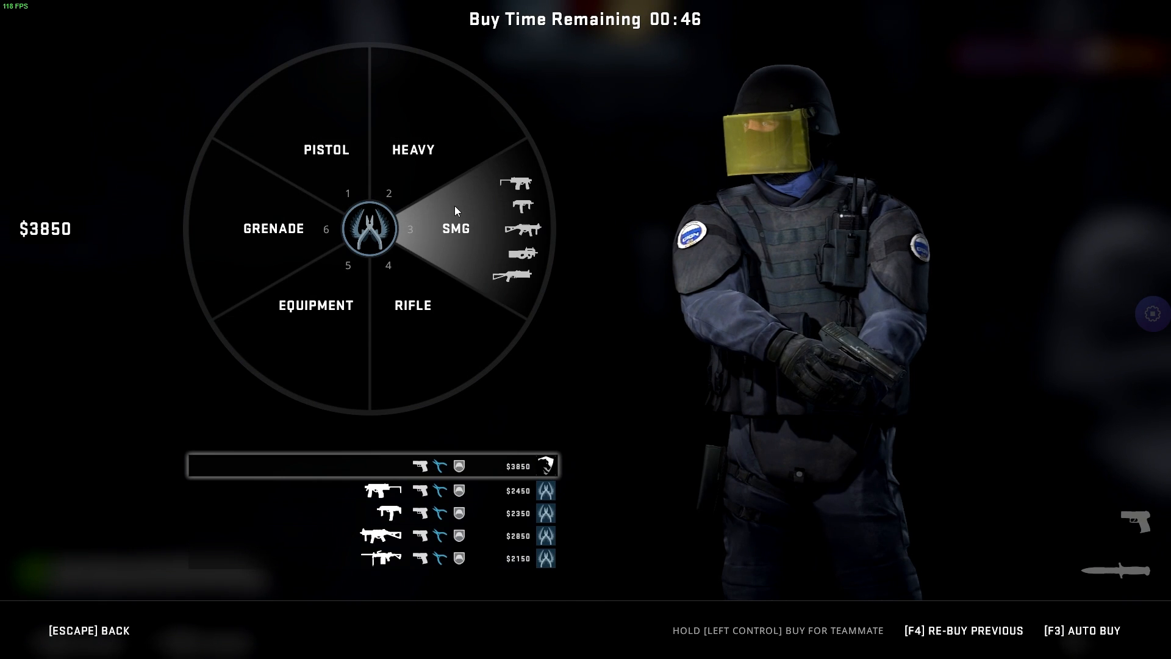
{"action": "left_click", "coordinate": [455, 227]}
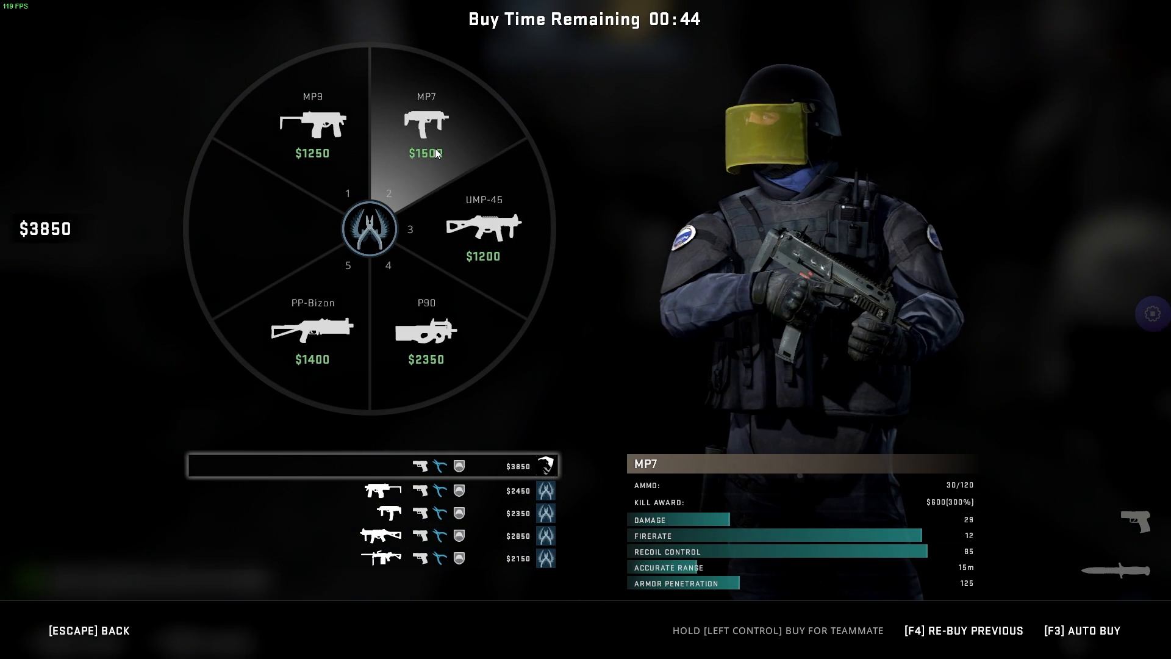
{"action": "left_click", "coordinate": [425, 134]}
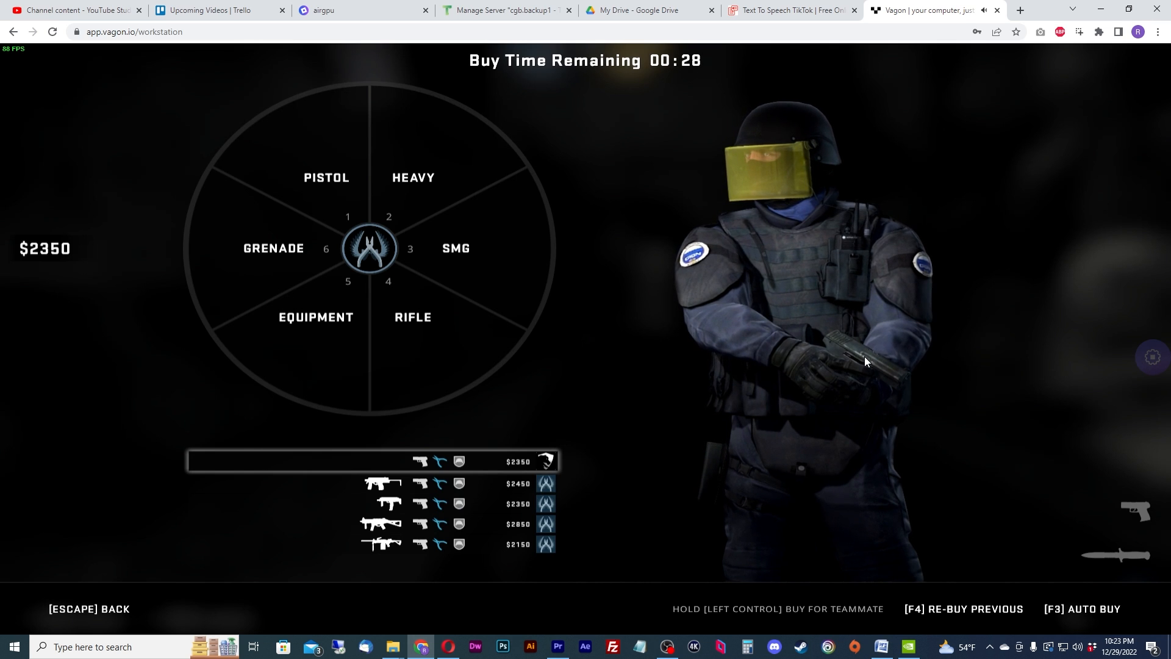
Switch the game stream to full screen from the Vagon sidebar.
{"action": "left_click", "coordinate": [1150, 357]}
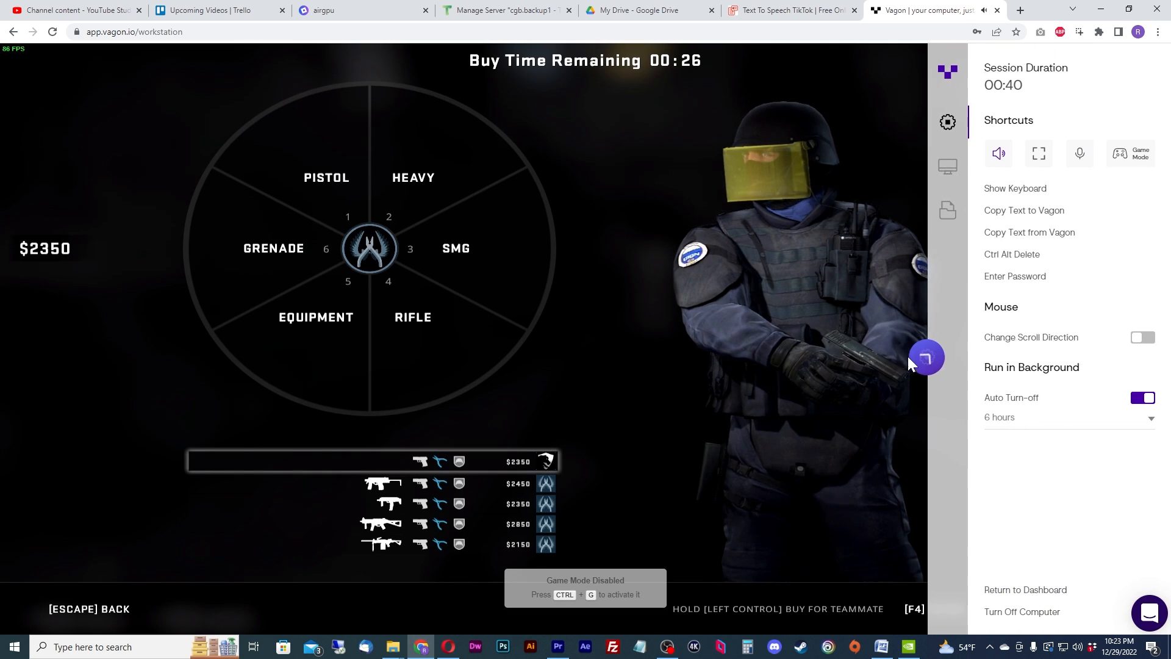
{"action": "left_click", "coordinate": [1038, 153]}
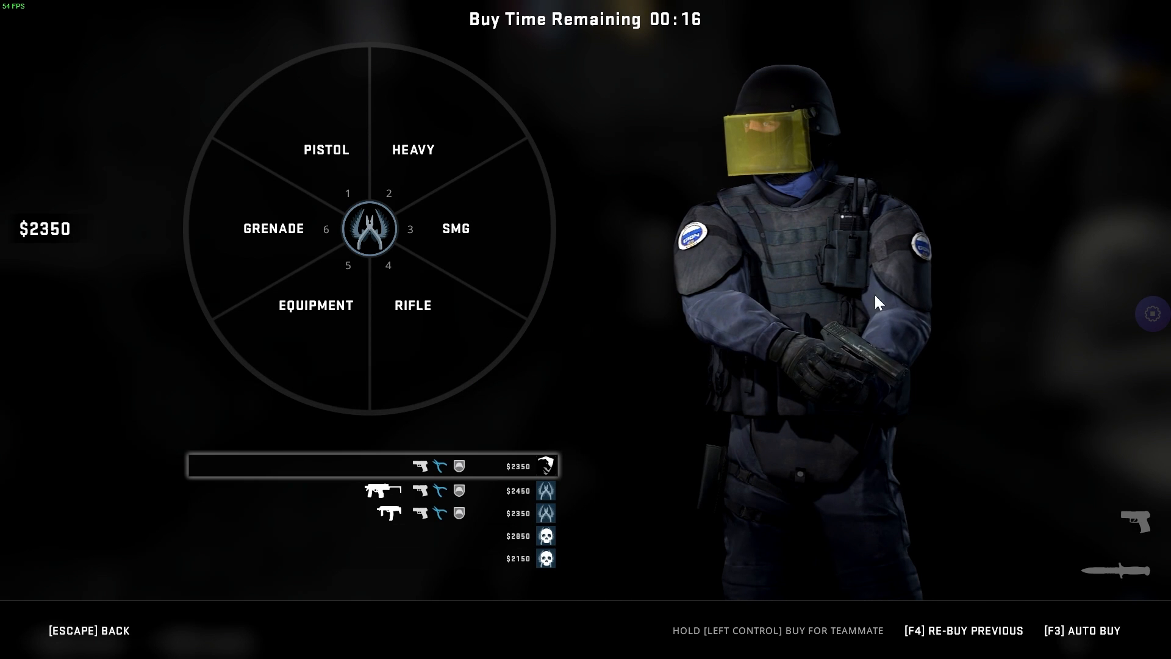
{"action": "mouse_move", "coordinate": [673, 311]}
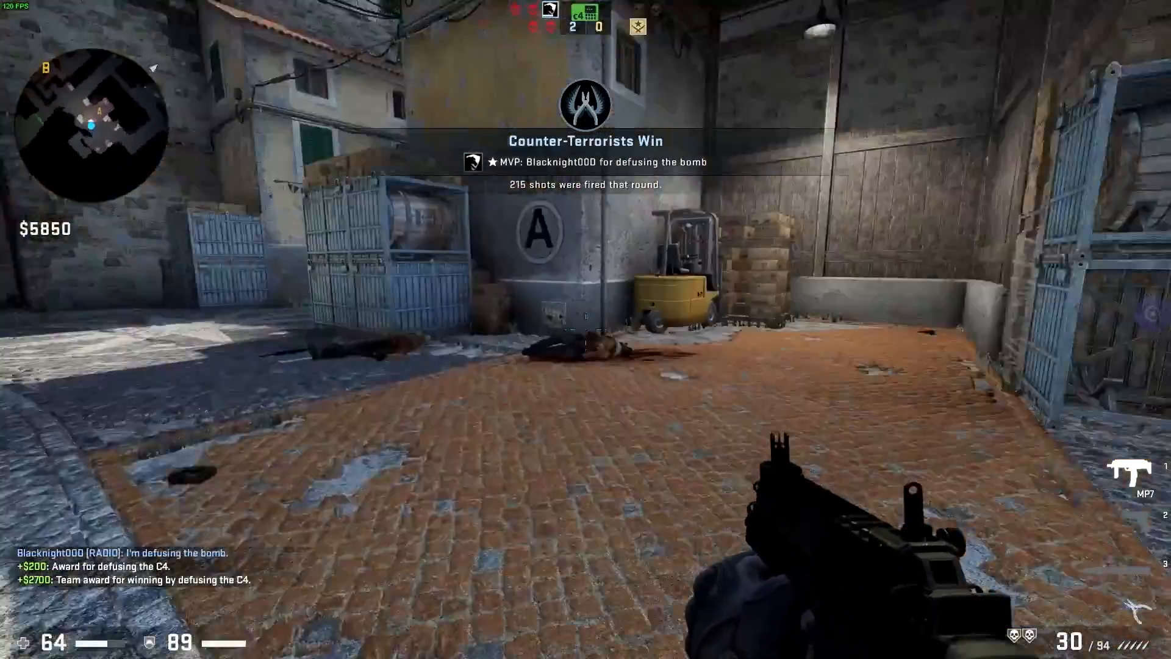
{"action": "mouse_move", "coordinate": [586, 329]}
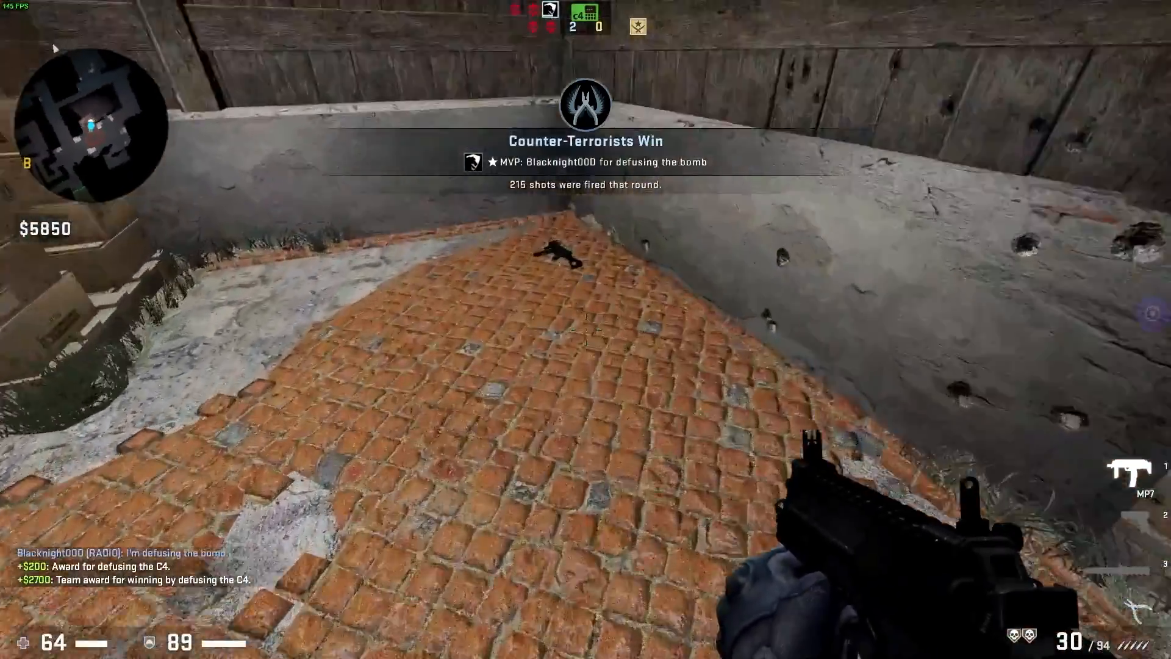